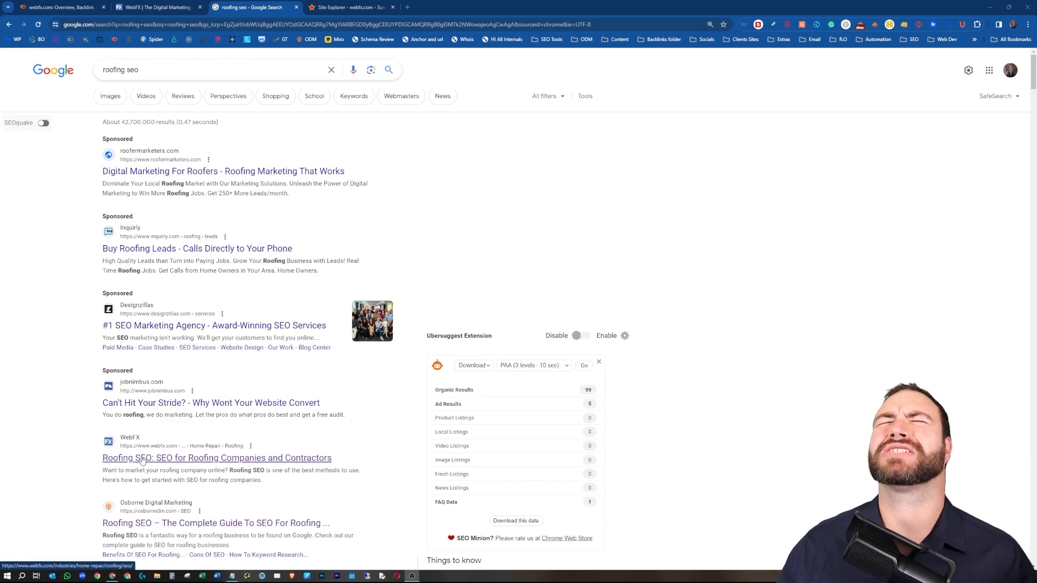
{"action": "mouse_move", "coordinate": [166, 140]}
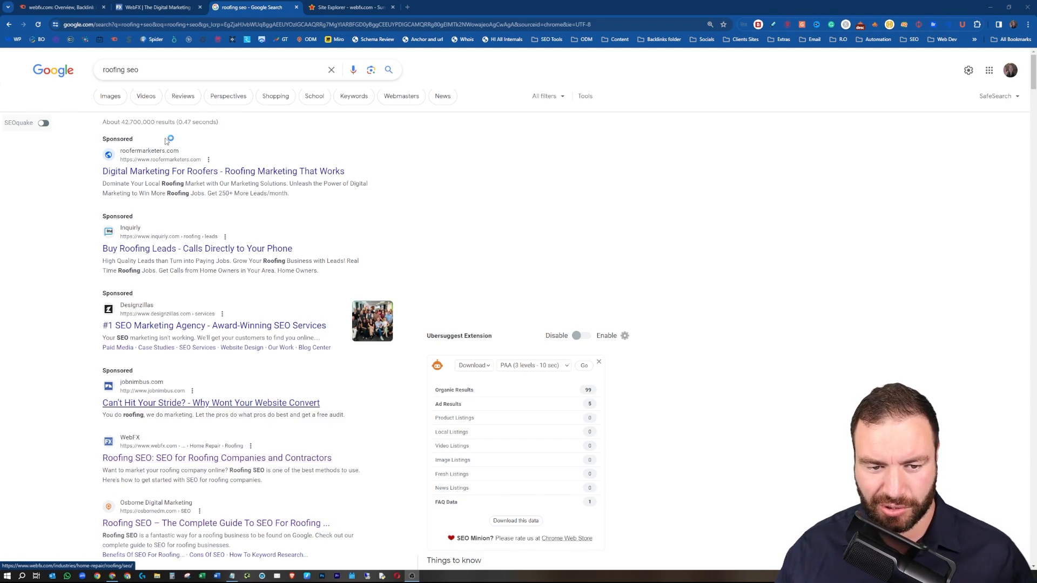
{"action": "mouse_move", "coordinate": [175, 322]}
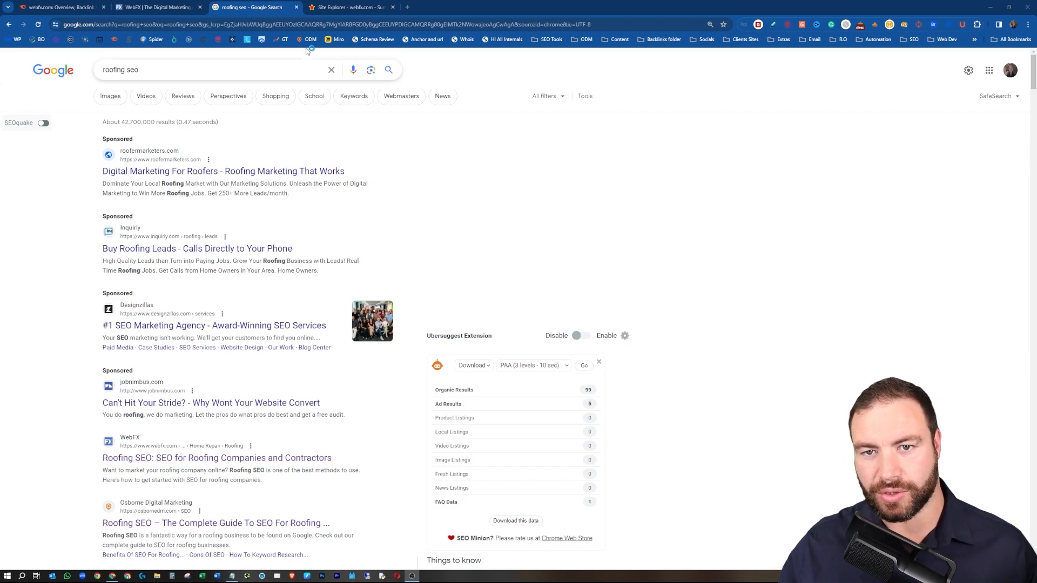
{"action": "left_click", "coordinate": [350, 8]}
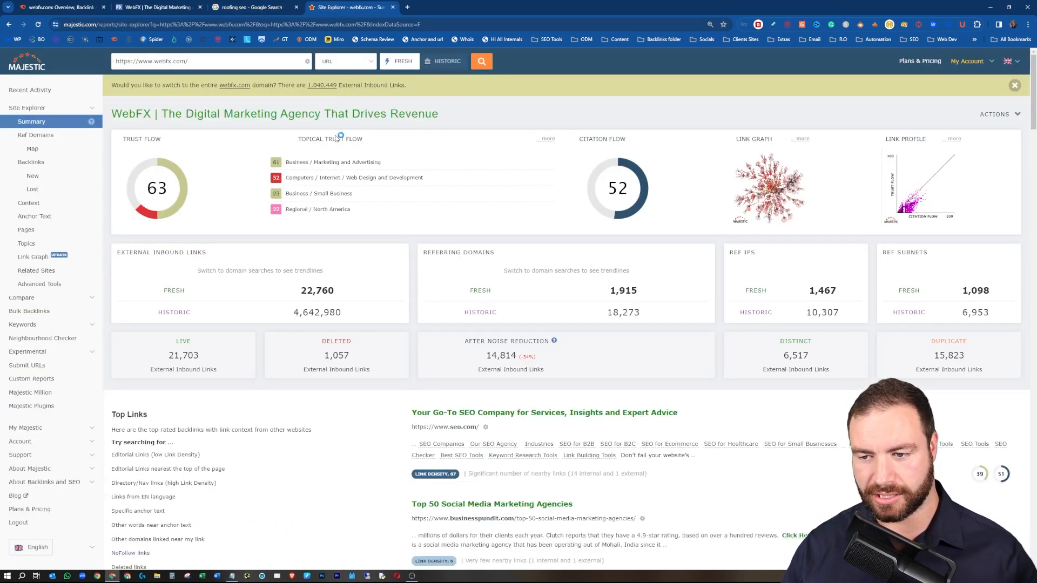
{"action": "mouse_move", "coordinate": [330, 139]}
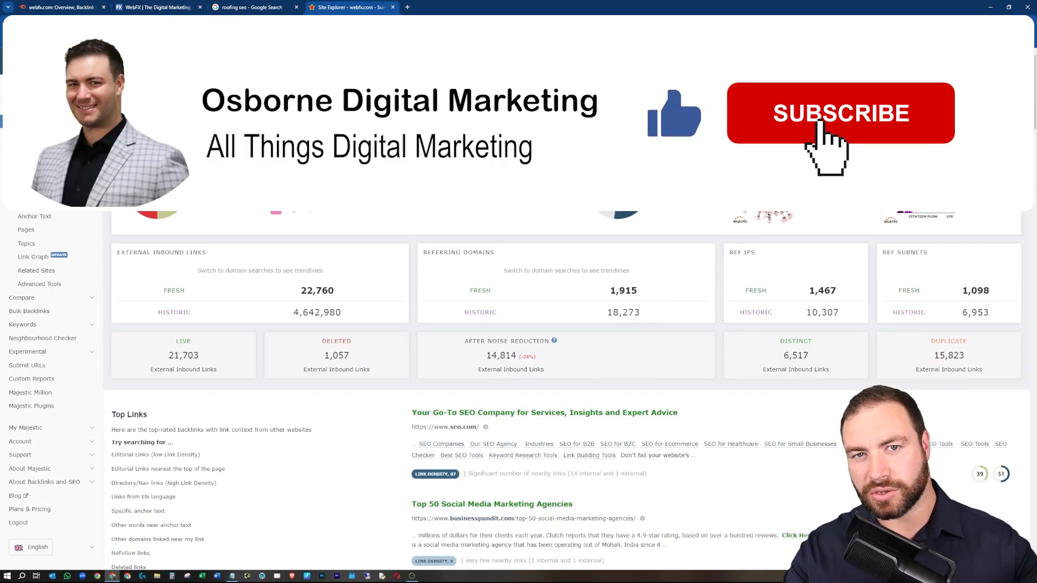
{"action": "left_click", "coordinate": [840, 112]}
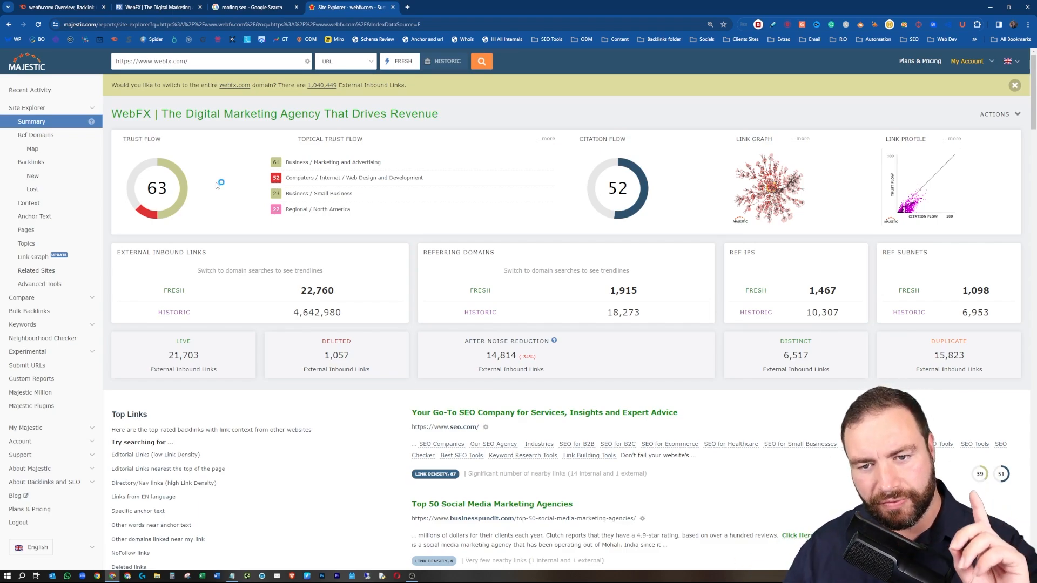
{"action": "mouse_move", "coordinate": [298, 216]}
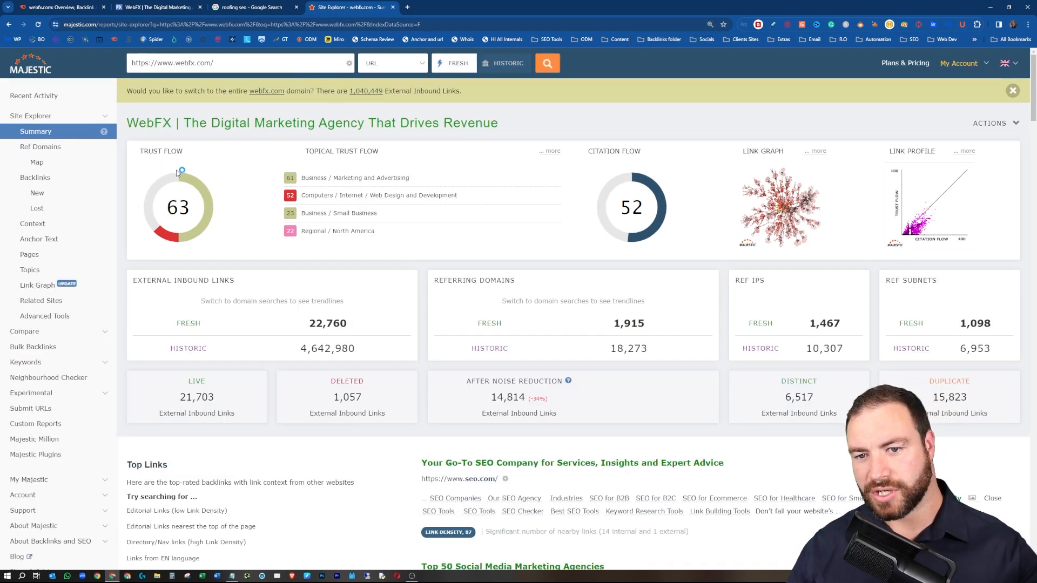
{"action": "mouse_move", "coordinate": [207, 141]}
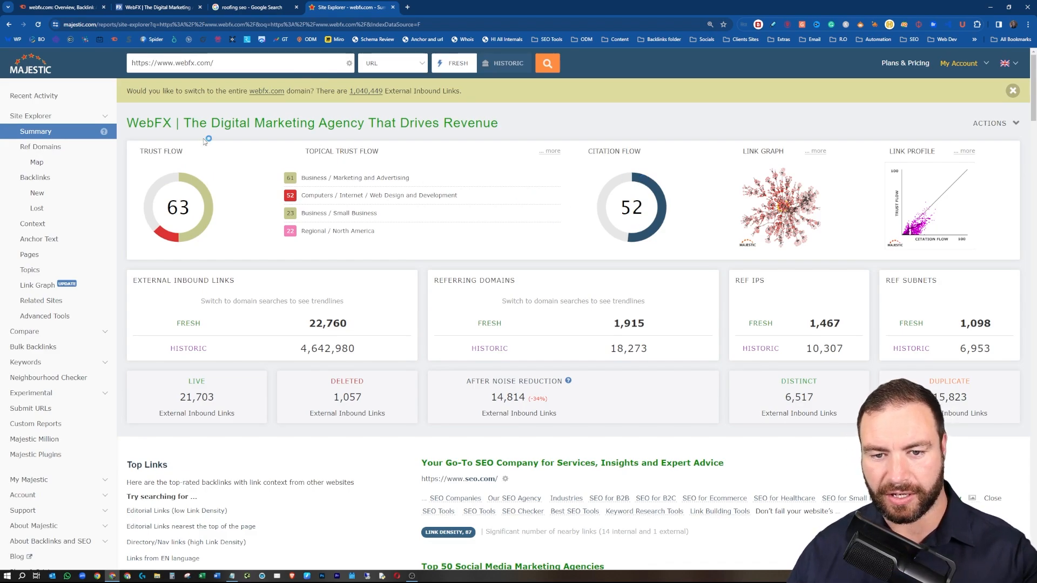
{"action": "mouse_move", "coordinate": [167, 182]}
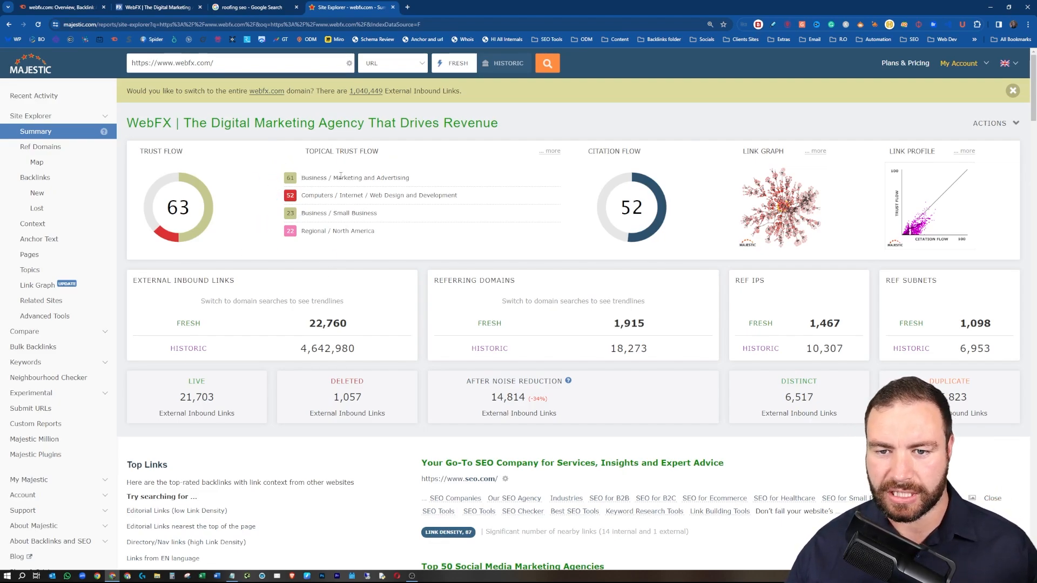
{"action": "mouse_move", "coordinate": [306, 178]}
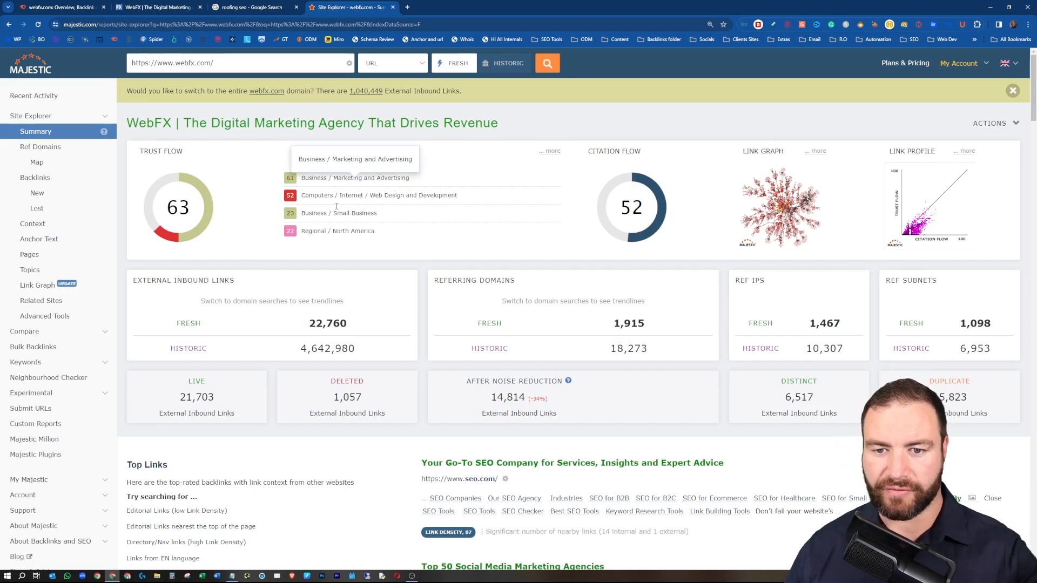
{"action": "mouse_move", "coordinate": [96, 210]}
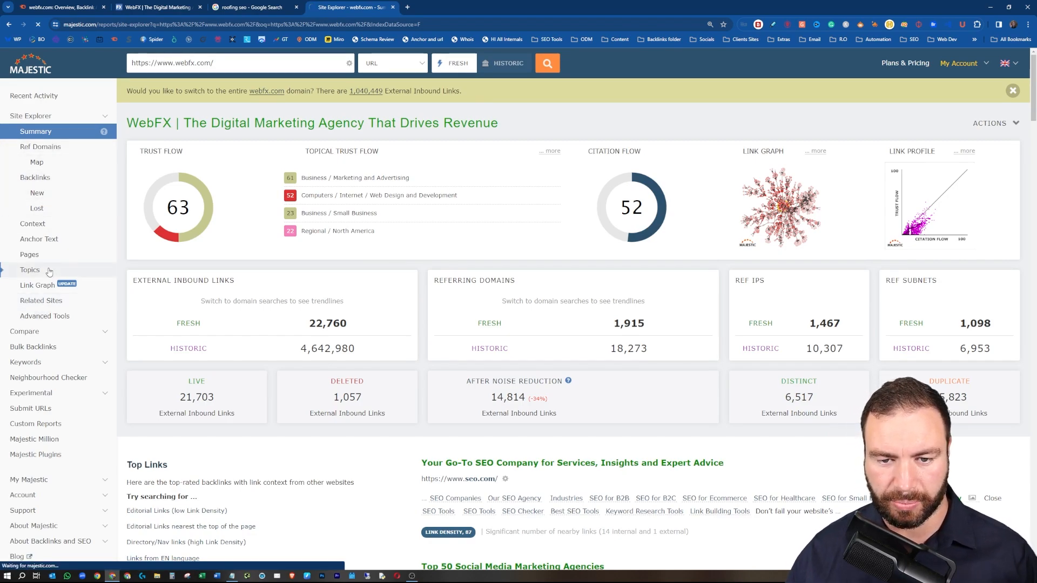
{"action": "left_click", "coordinate": [29, 270]}
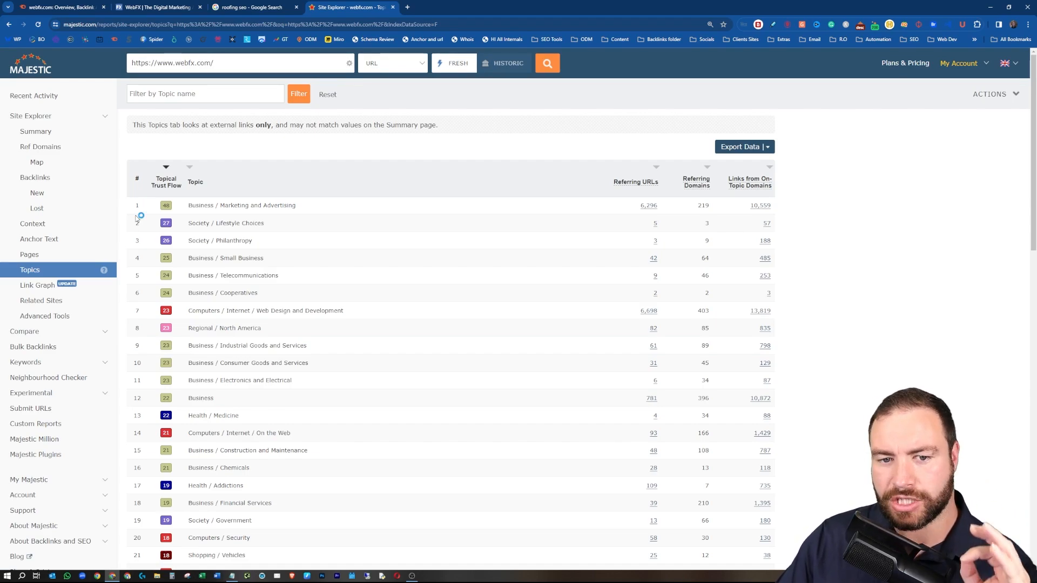
{"action": "mouse_move", "coordinate": [235, 238]}
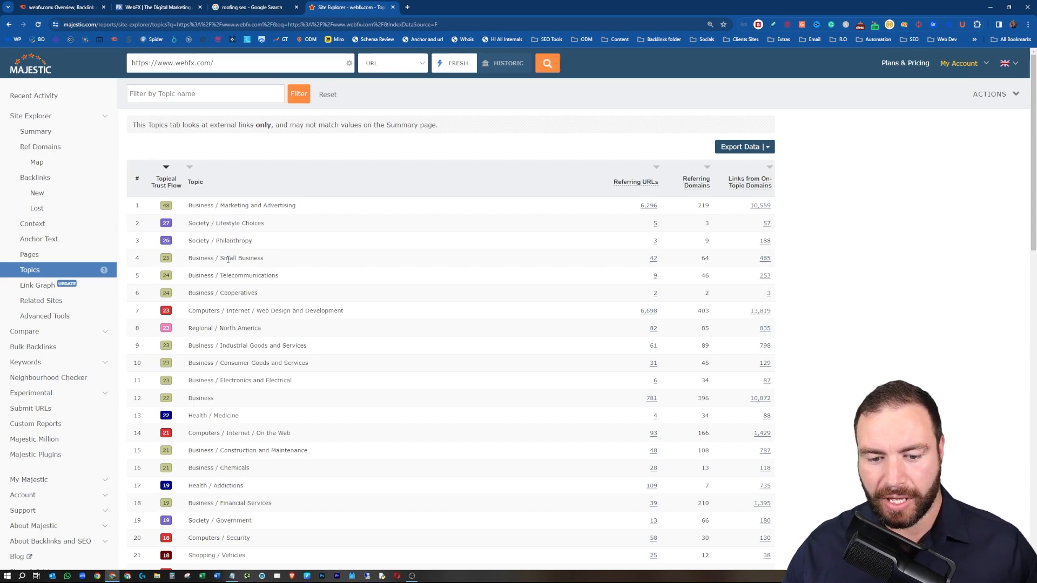
{"action": "scroll", "scroll_direction": "down", "scroll_amount": 3}
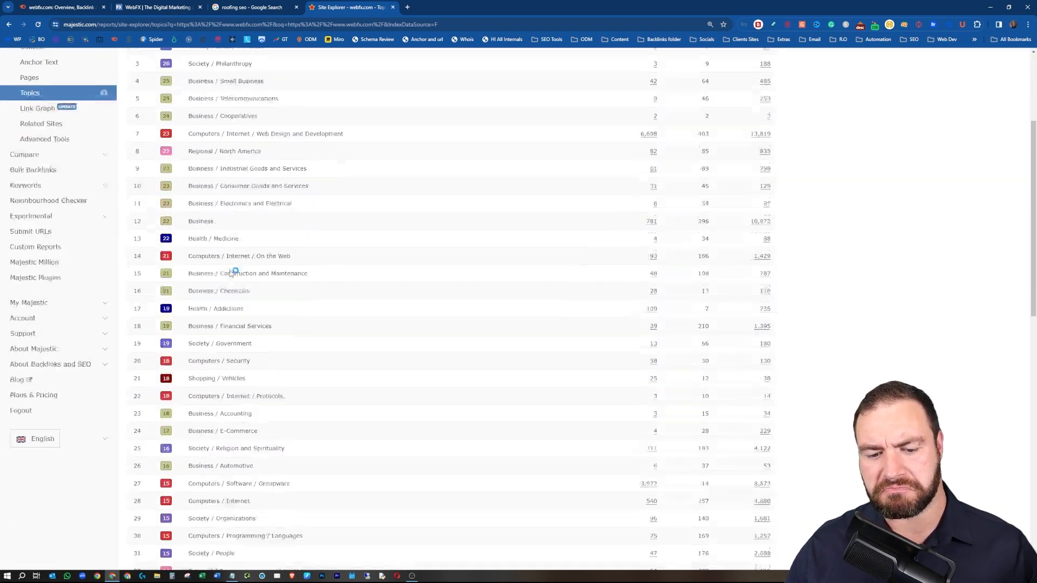
{"action": "scroll", "scroll_direction": "down", "scroll_amount": 3}
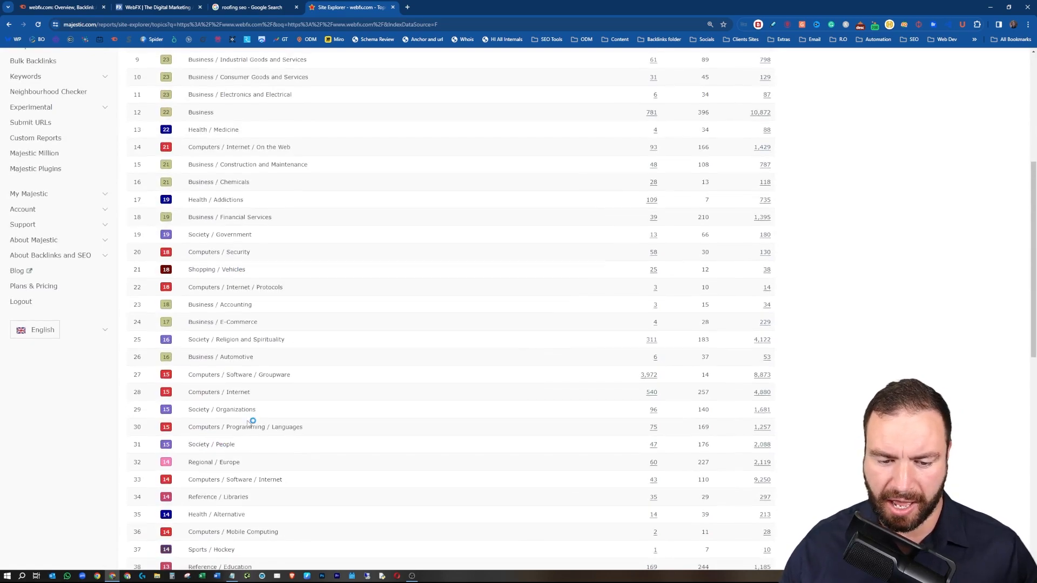
{"action": "scroll", "scroll_direction": "down", "scroll_amount": 3}
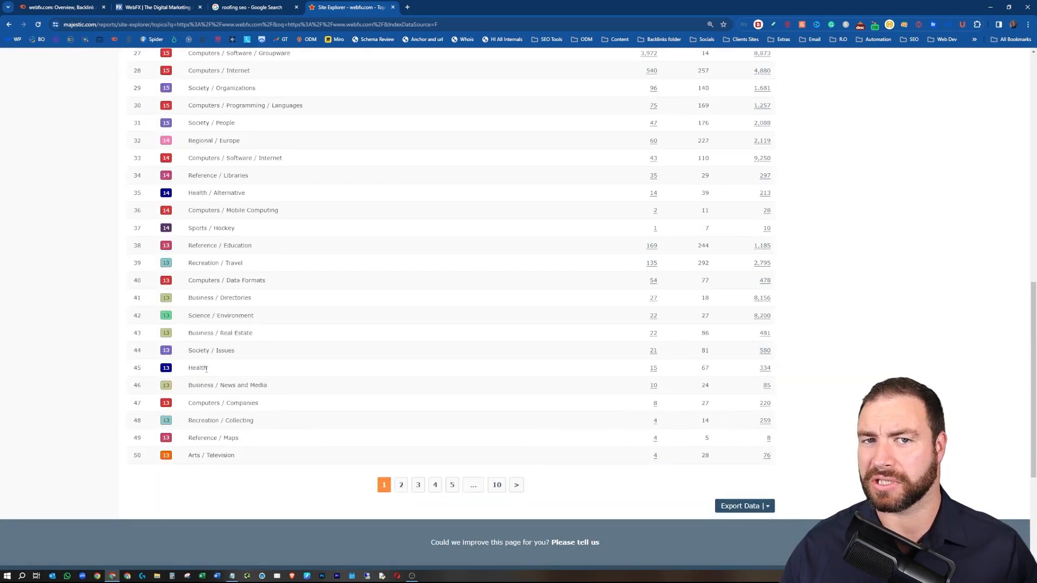
{"action": "scroll", "scroll_direction": "up", "scroll_amount": 3}
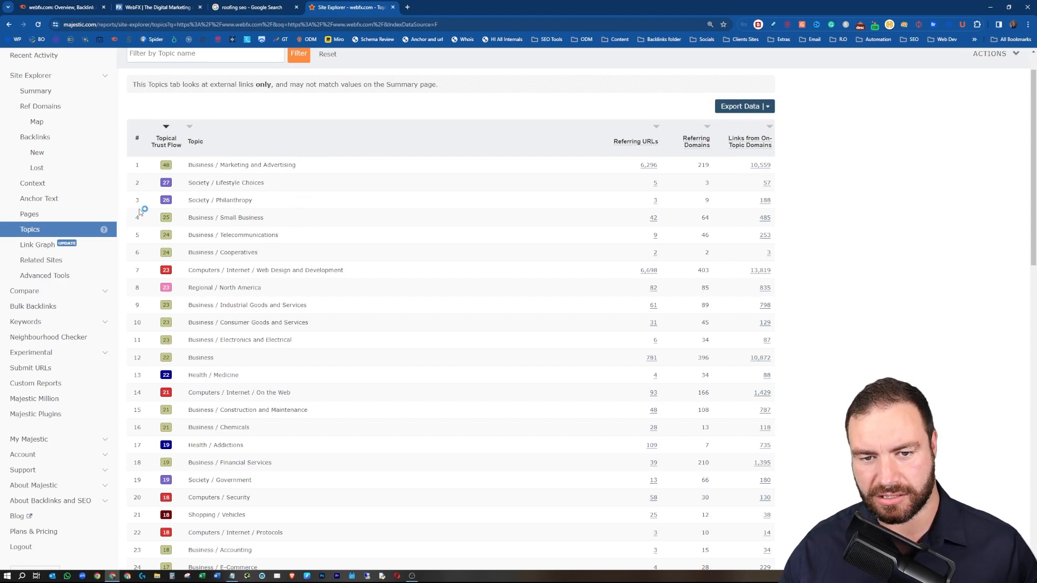
{"action": "mouse_move", "coordinate": [186, 221]}
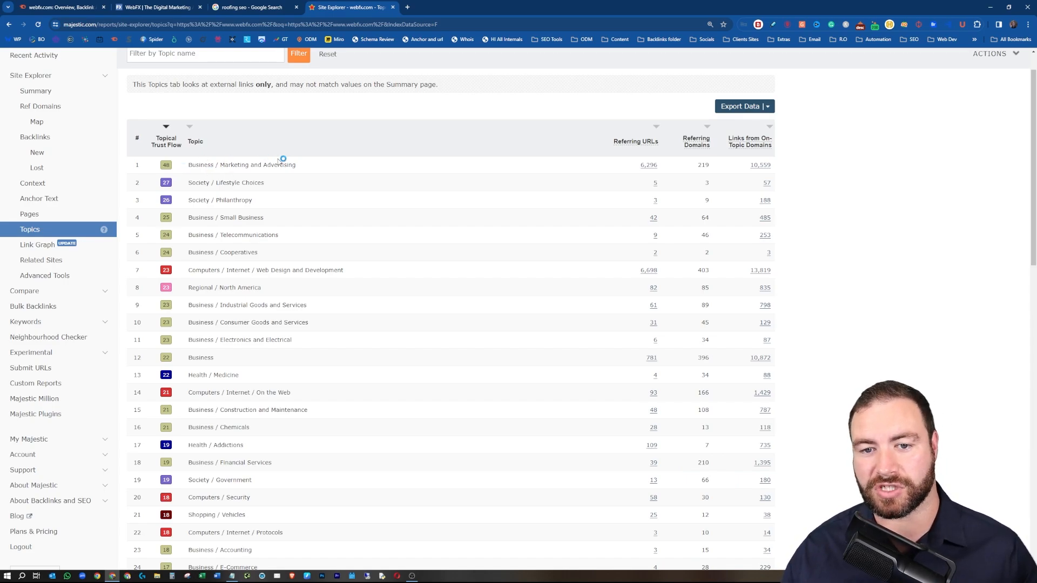
{"action": "mouse_move", "coordinate": [194, 186]}
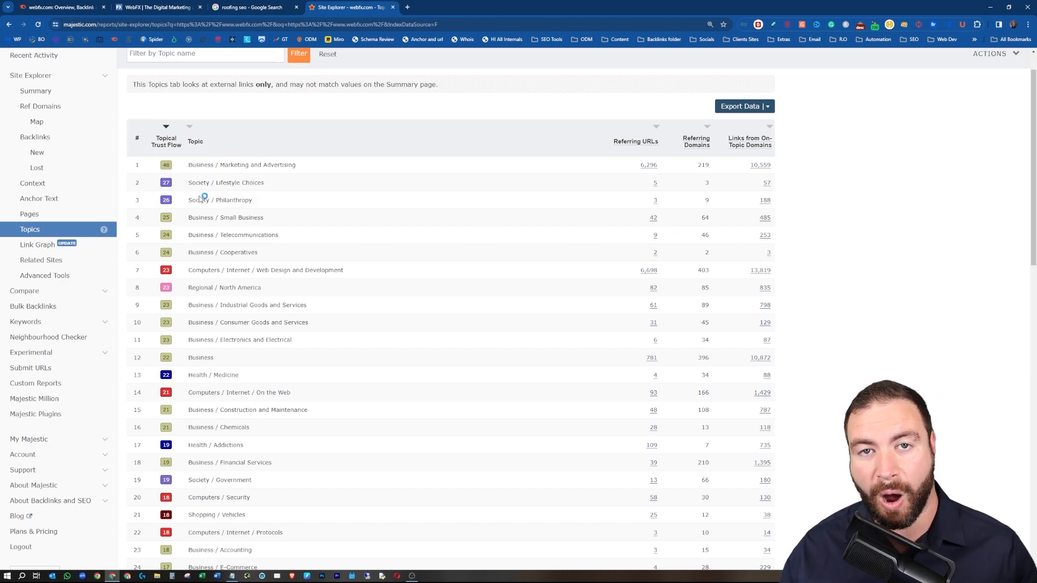
{"action": "mouse_move", "coordinate": [230, 186]}
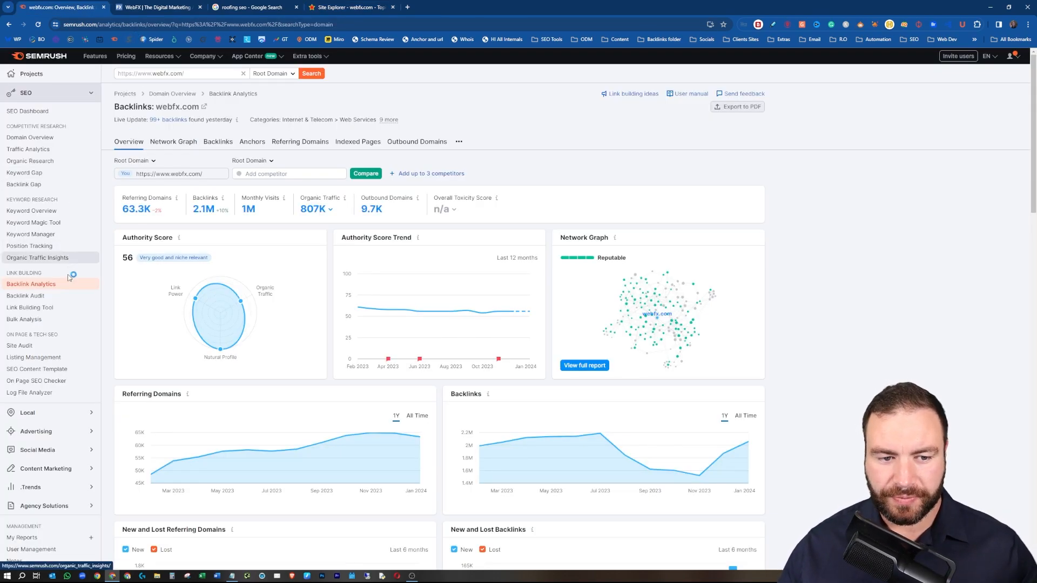
{"action": "mouse_move", "coordinate": [188, 250]}
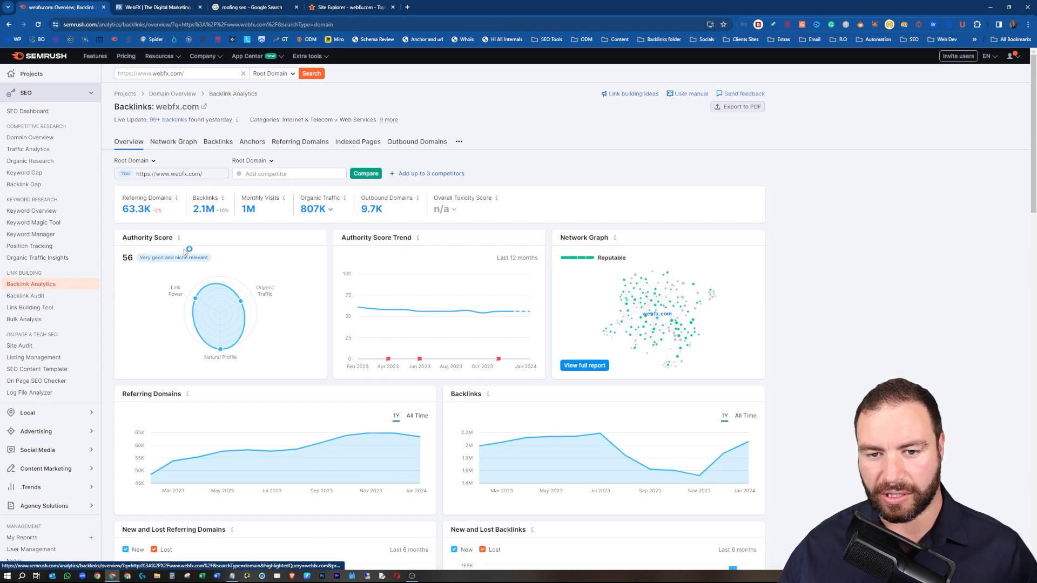
Reach the Categories of Referring Domains section of webfx.com's SEMrush backlink overview
{"action": "scroll", "scroll_direction": "down", "scroll_amount": 3}
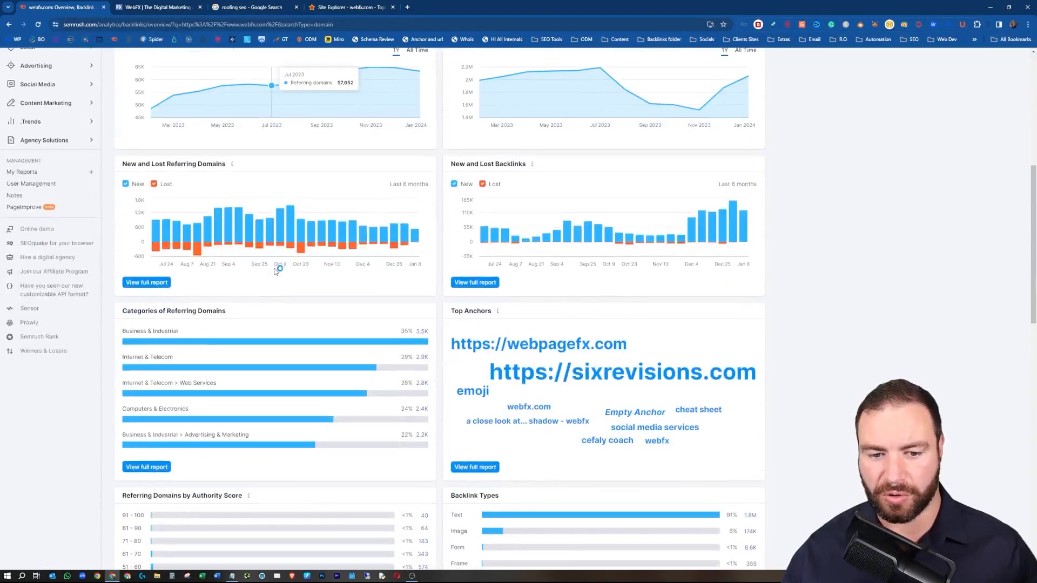
{"action": "scroll", "scroll_direction": "down", "scroll_amount": 3}
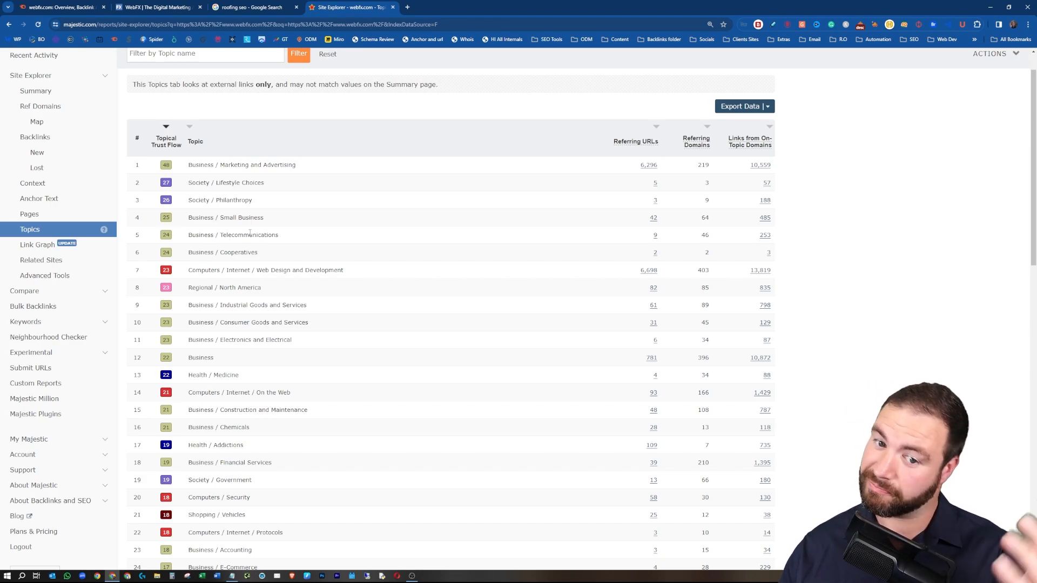
{"action": "mouse_move", "coordinate": [241, 252]}
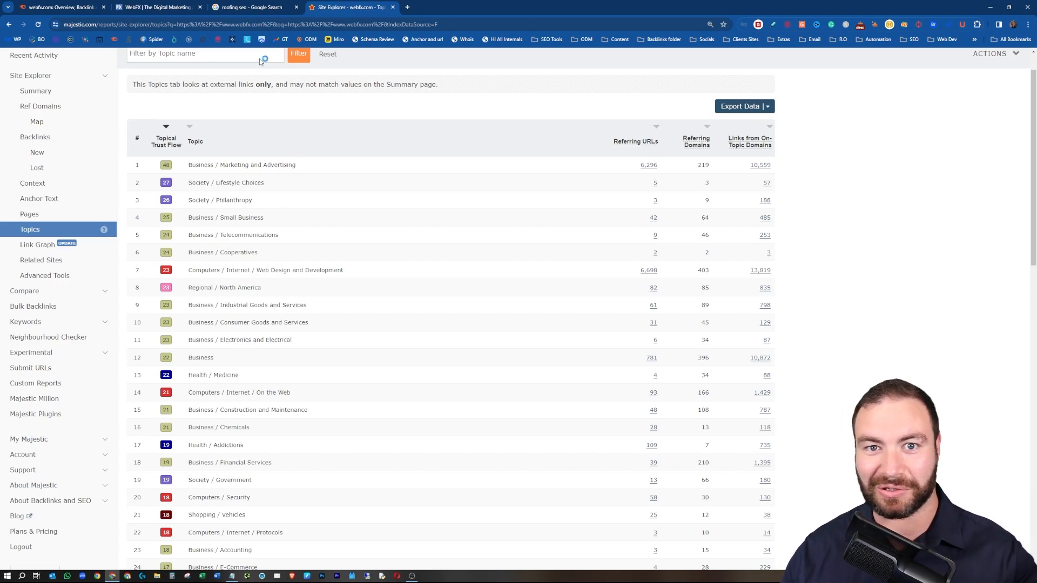
Return to the SEMrush webfx.com overview showing Business & Industrial at 35% and Top Anchors
{"action": "left_click", "coordinate": [59, 7]}
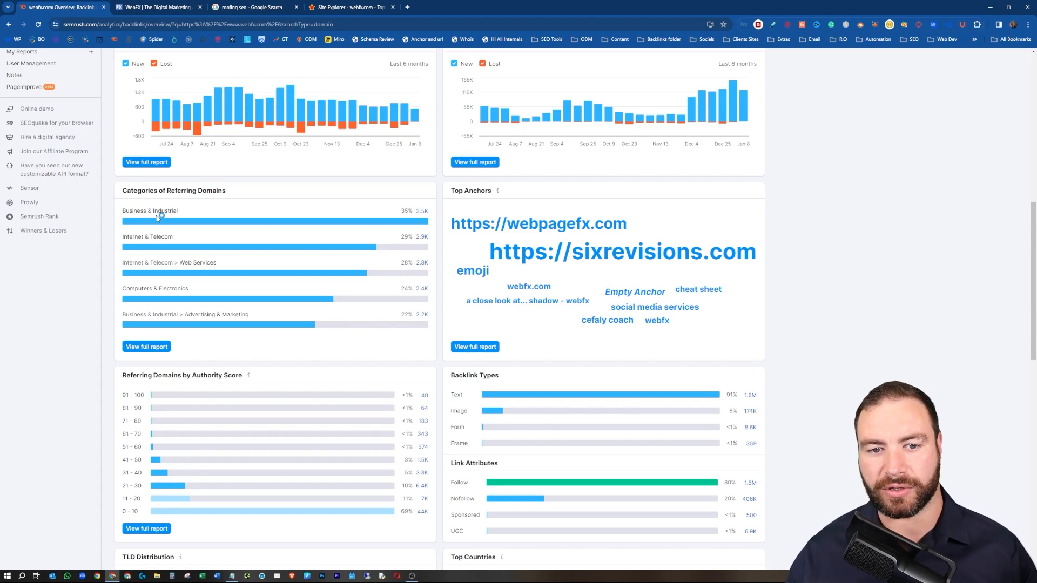
{"action": "mouse_move", "coordinate": [190, 190]}
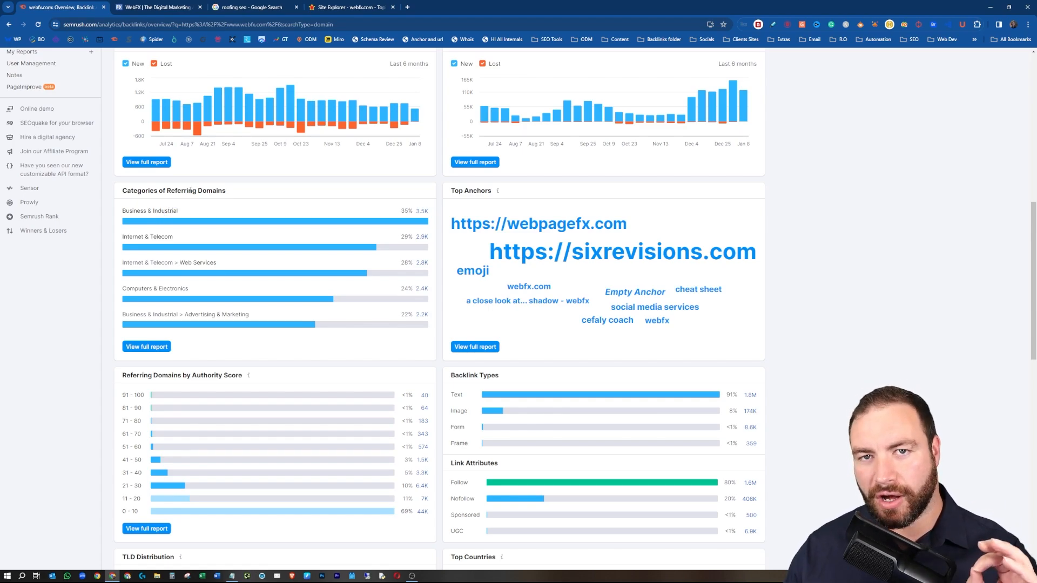
Return to the overview top showing Authority Score 56, 63.3K referring domains and 2.1M backlinks
{"action": "scroll", "scroll_direction": "up", "scroll_amount": 3}
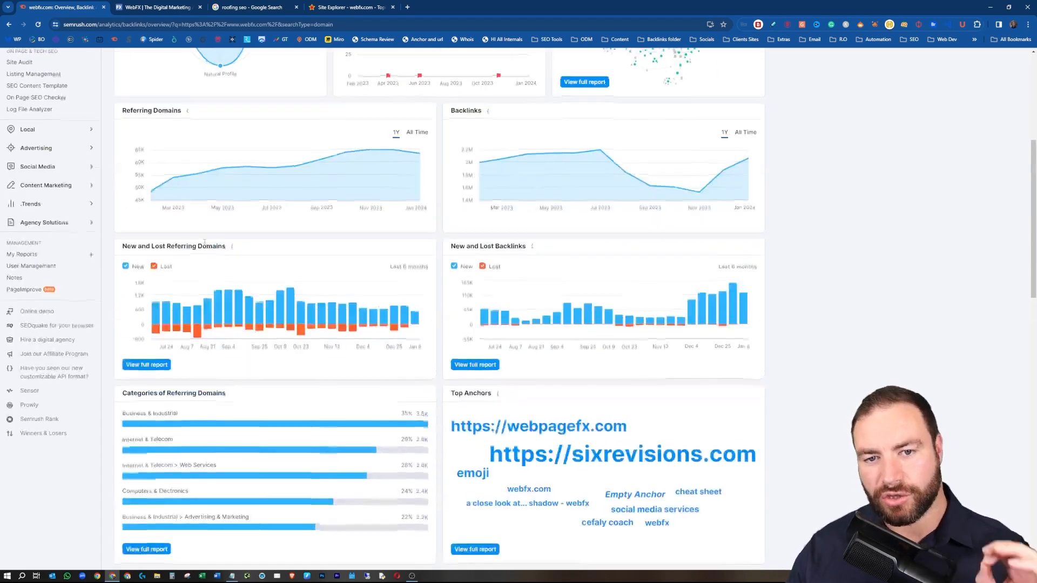
{"action": "scroll", "scroll_direction": "up", "scroll_amount": 3}
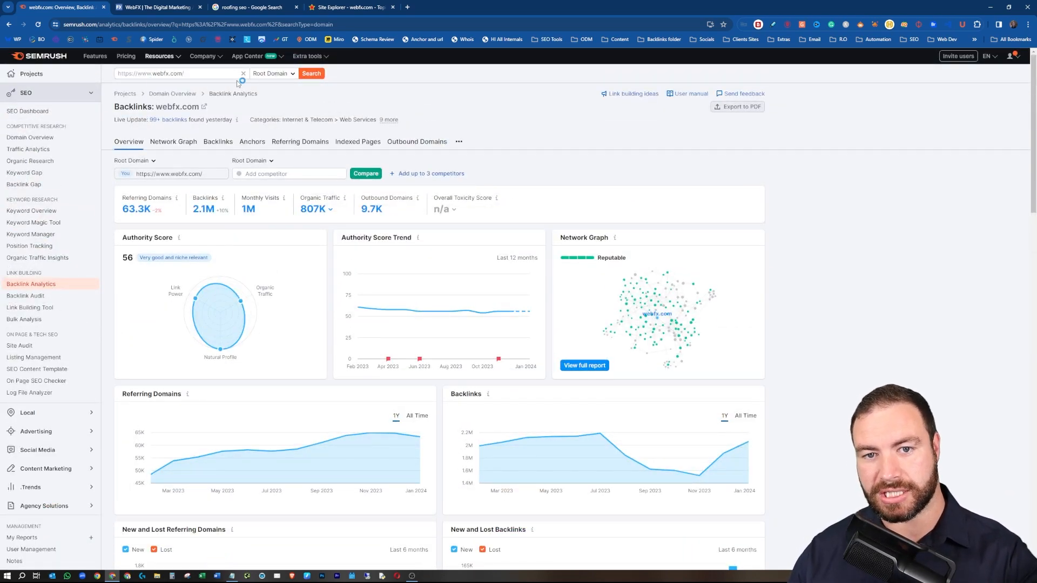
{"action": "scroll", "scroll_direction": "down", "scroll_amount": 3}
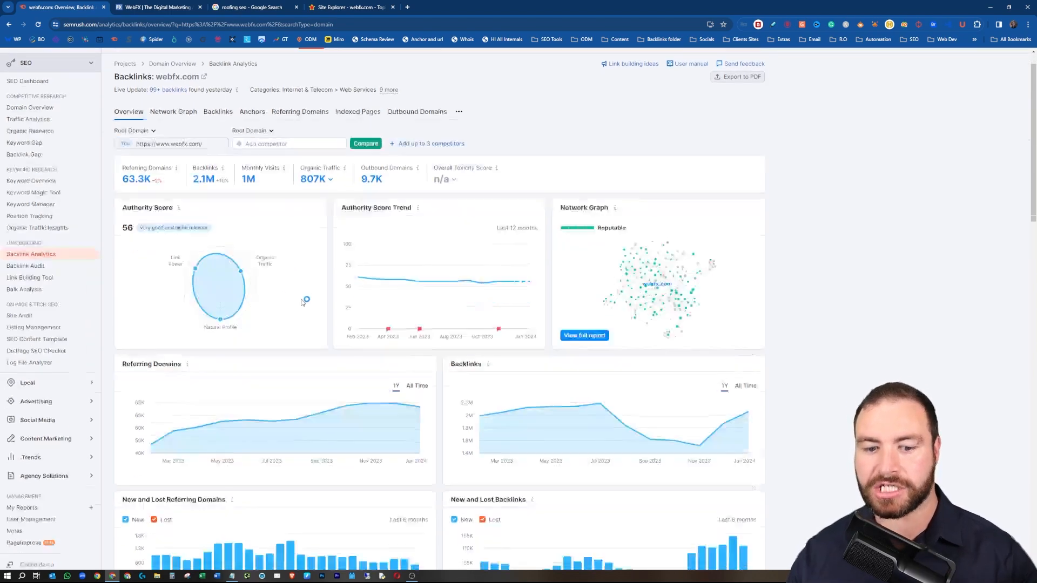
{"action": "scroll", "scroll_direction": "down", "scroll_amount": 3}
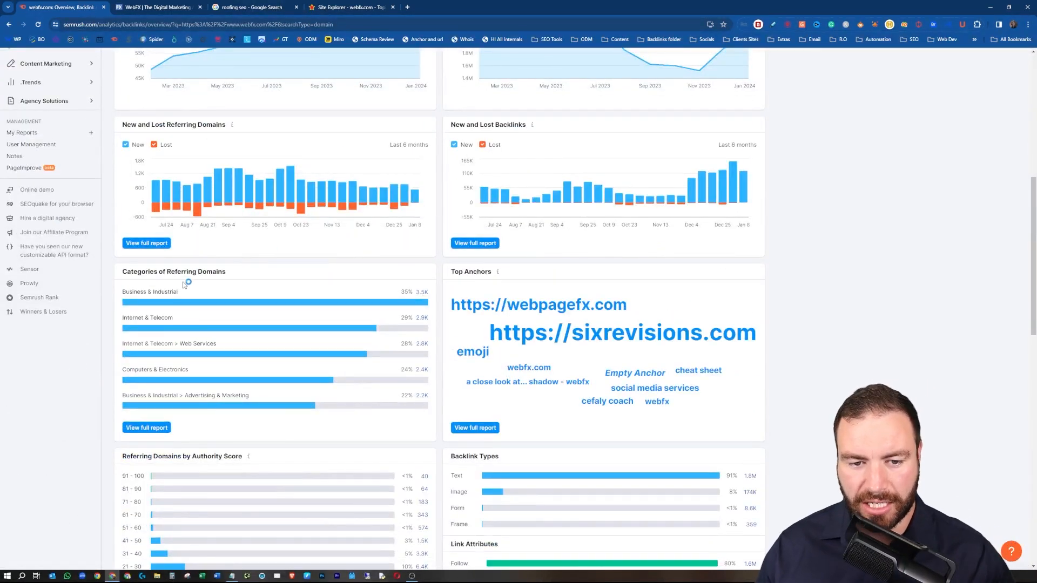
{"action": "mouse_move", "coordinate": [178, 366]}
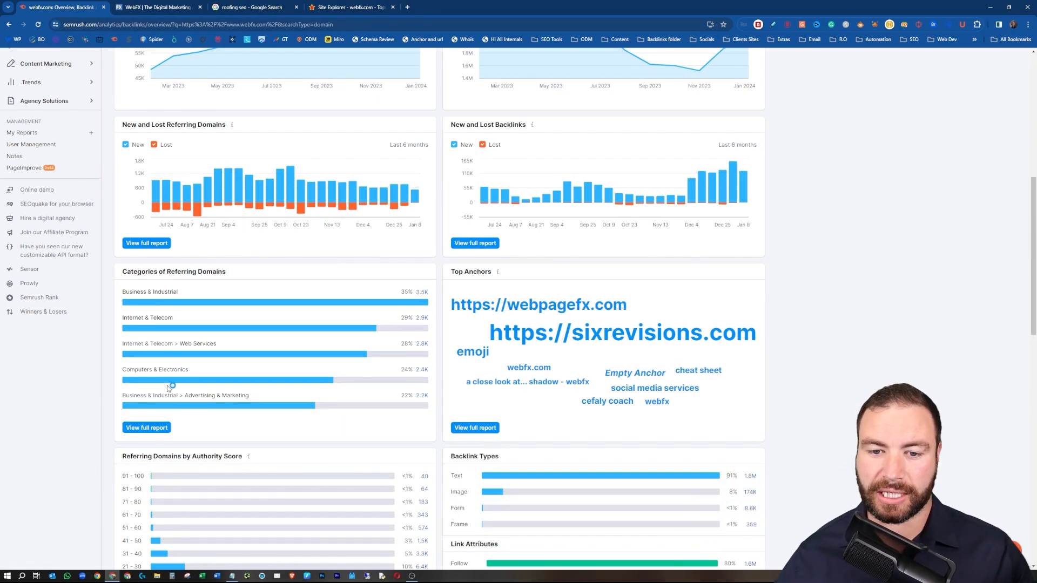
{"action": "scroll", "scroll_direction": "up", "scroll_amount": 3}
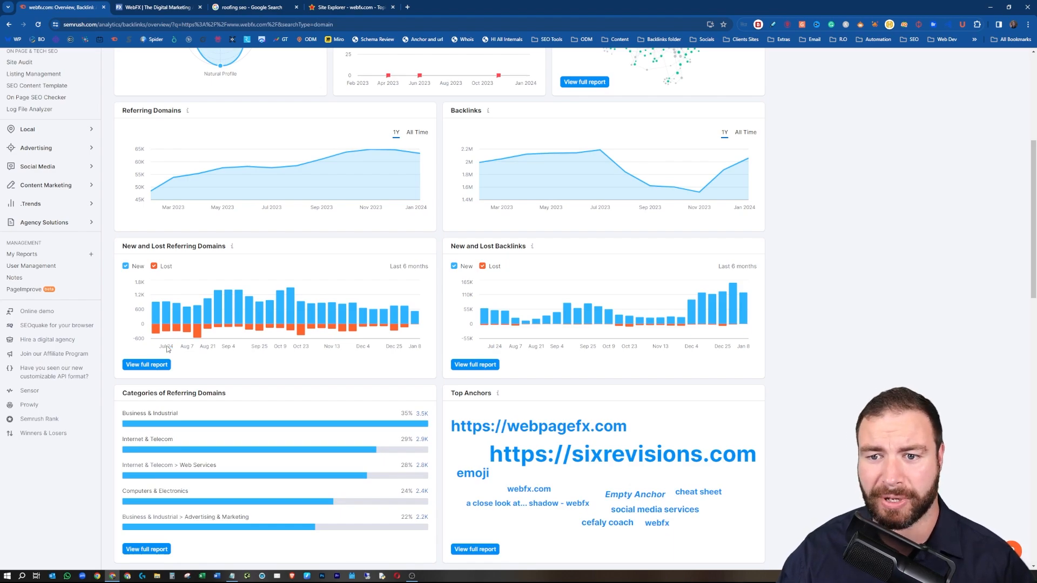
{"action": "mouse_move", "coordinate": [419, 152]}
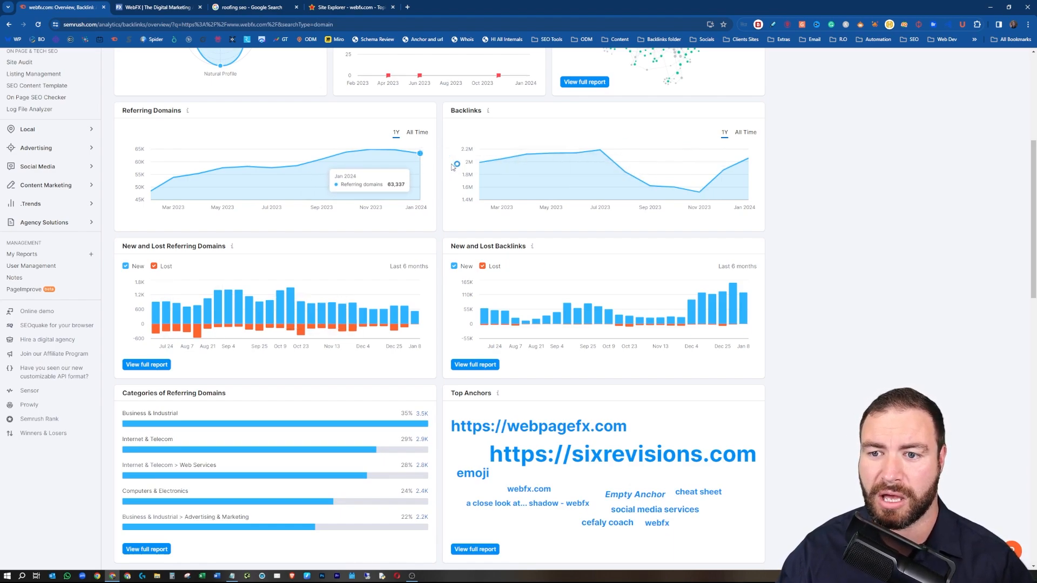
{"action": "mouse_move", "coordinate": [321, 190]}
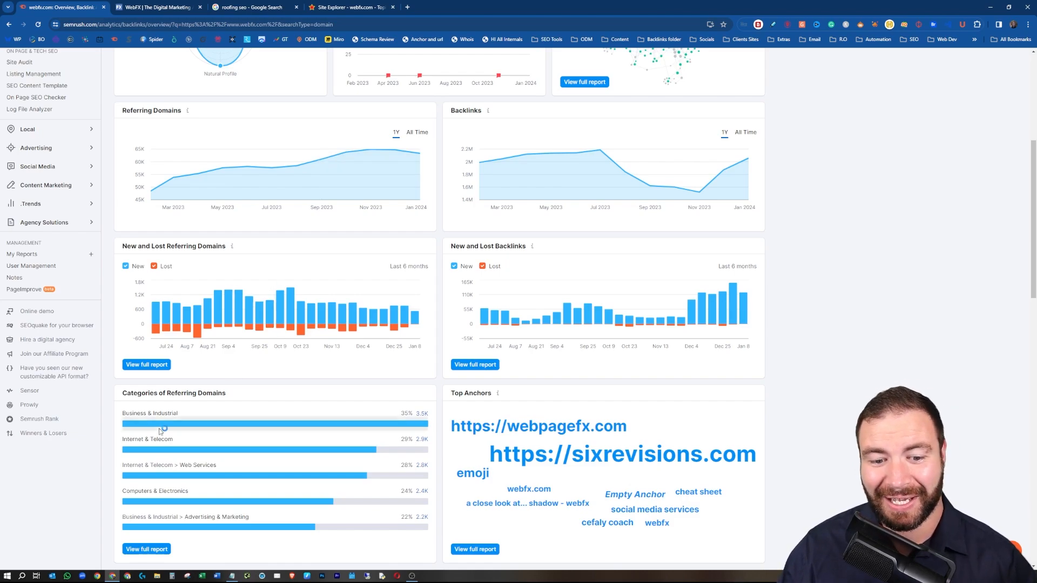
{"action": "mouse_move", "coordinate": [211, 437]}
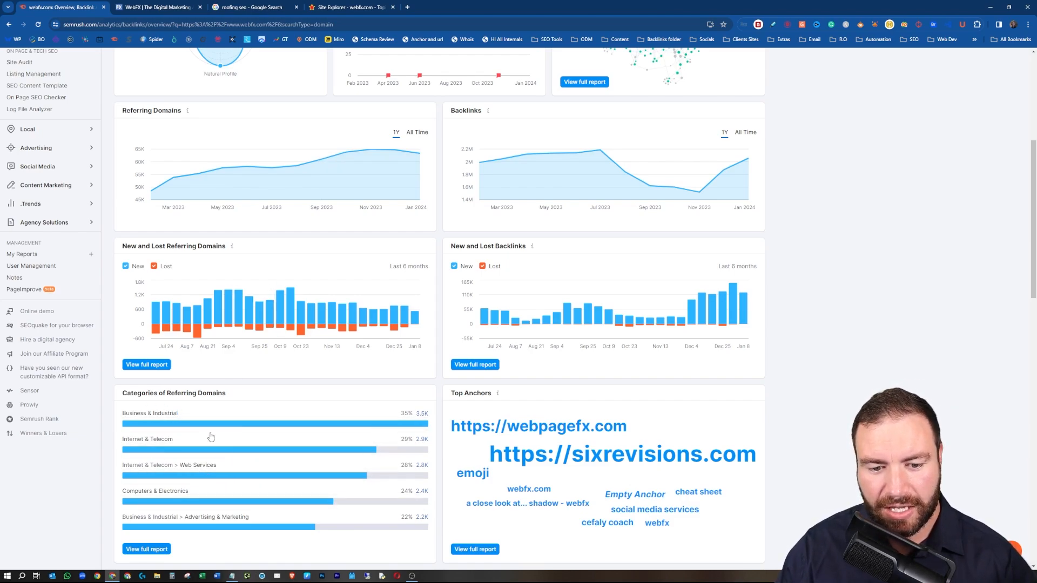
{"action": "mouse_move", "coordinate": [202, 433]}
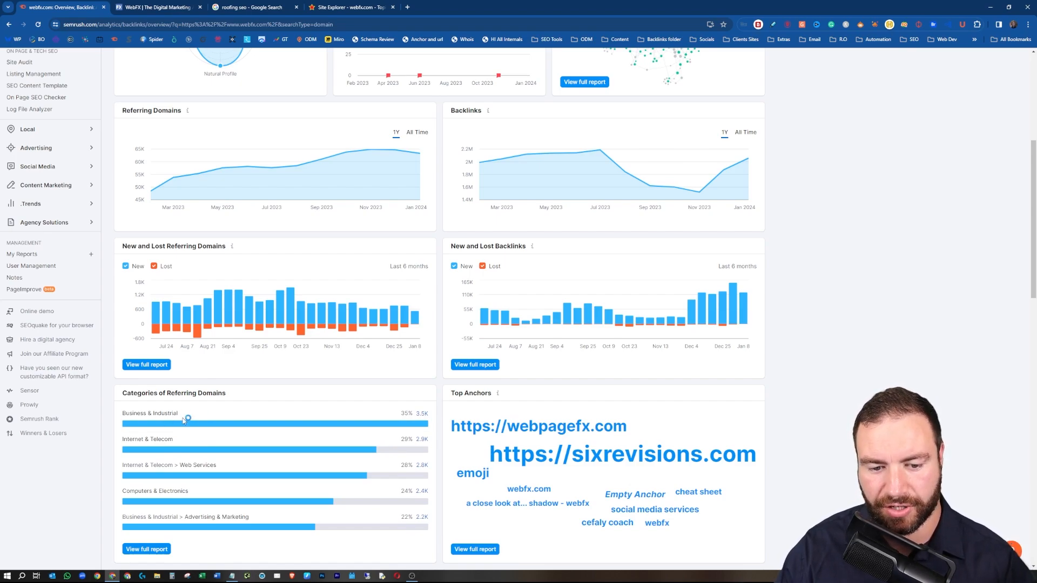
{"action": "scroll", "scroll_direction": "down", "scroll_amount": 3}
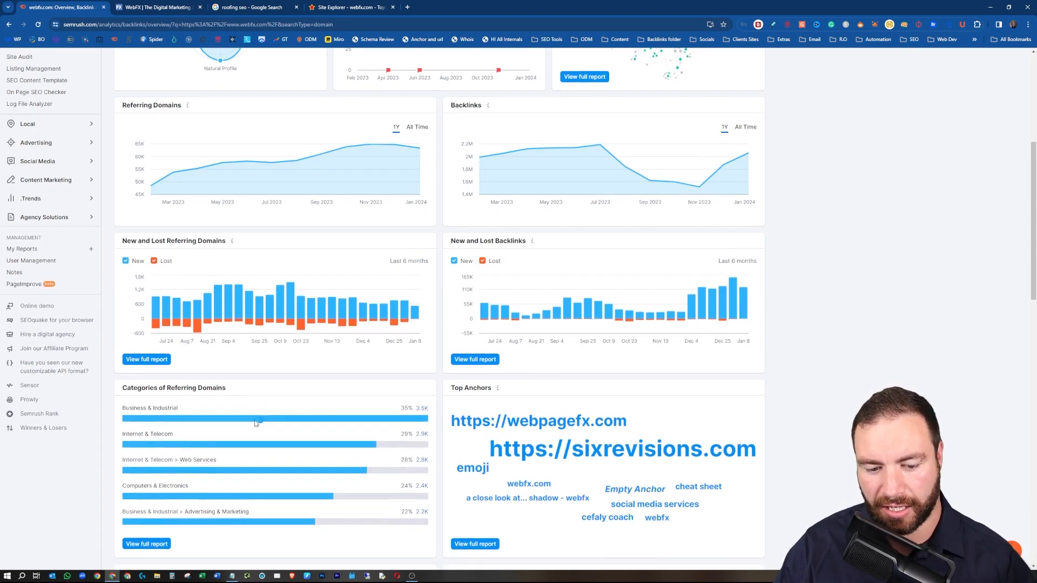
{"action": "scroll", "scroll_direction": "down", "scroll_amount": 3}
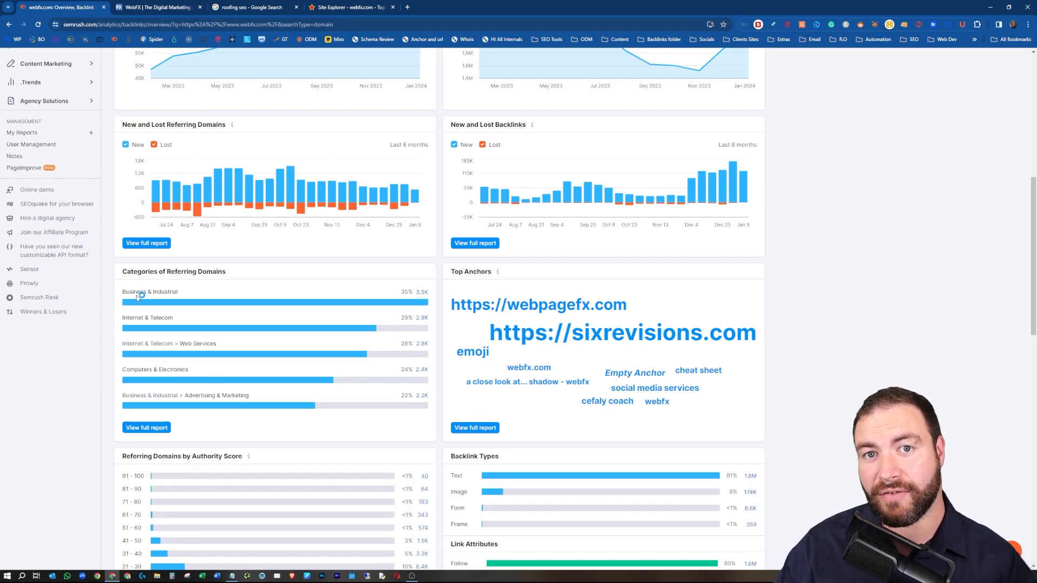
{"action": "mouse_move", "coordinate": [474, 243]}
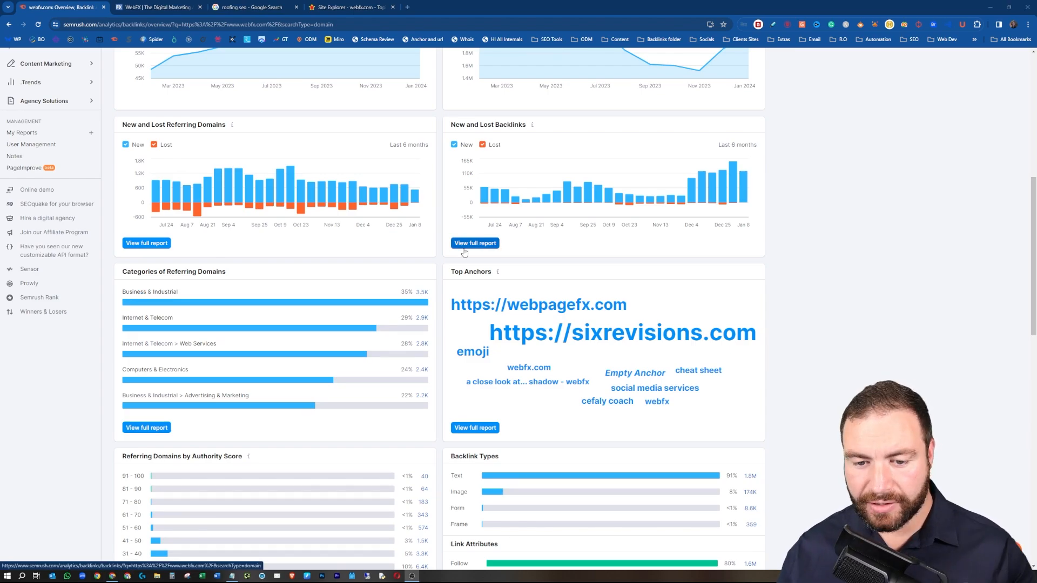
{"action": "scroll", "scroll_direction": "down", "scroll_amount": 3}
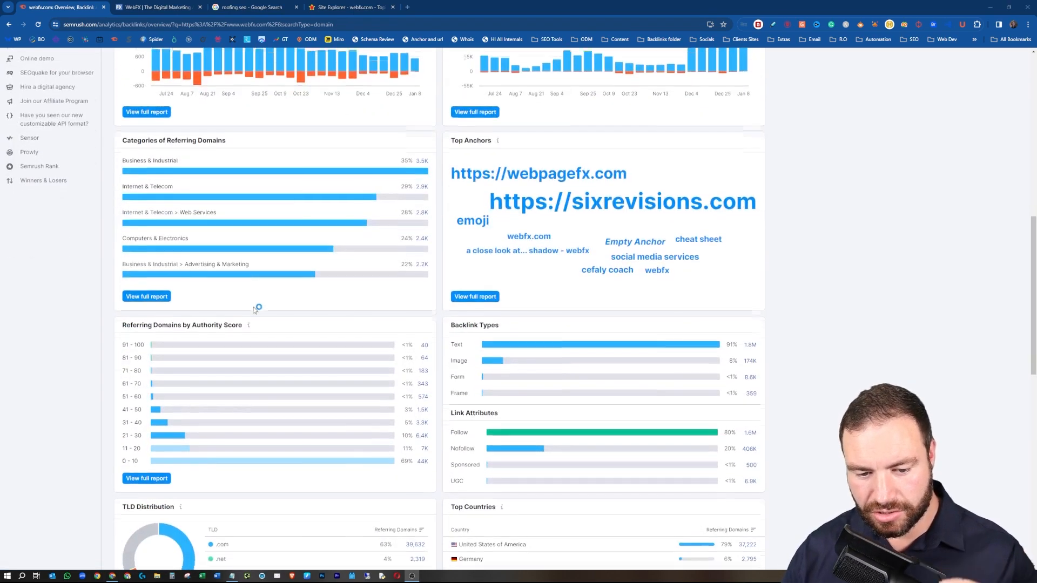
{"action": "scroll", "scroll_direction": "down", "scroll_amount": 3}
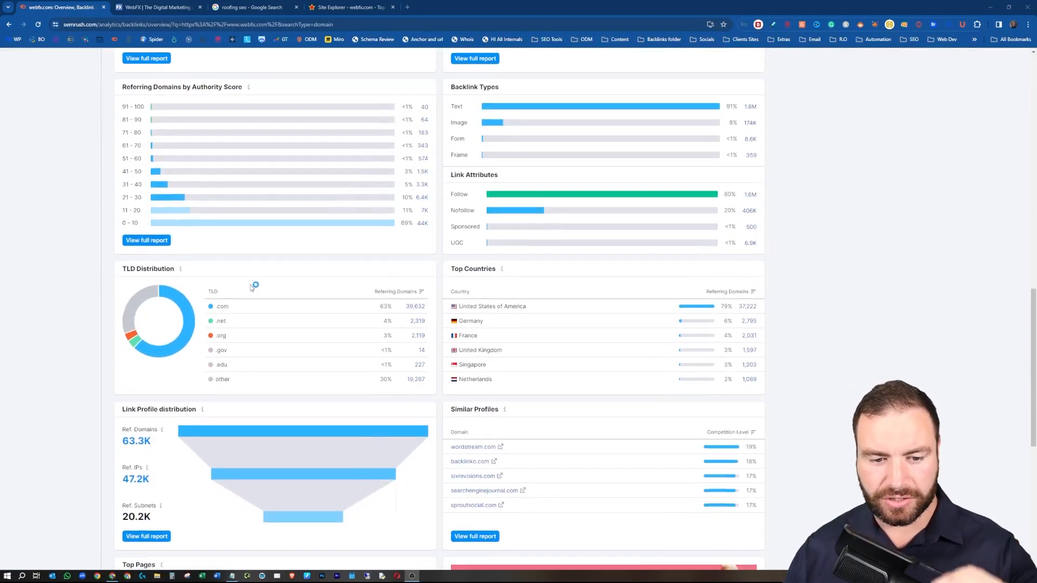
{"action": "scroll", "scroll_direction": "down", "scroll_amount": 3}
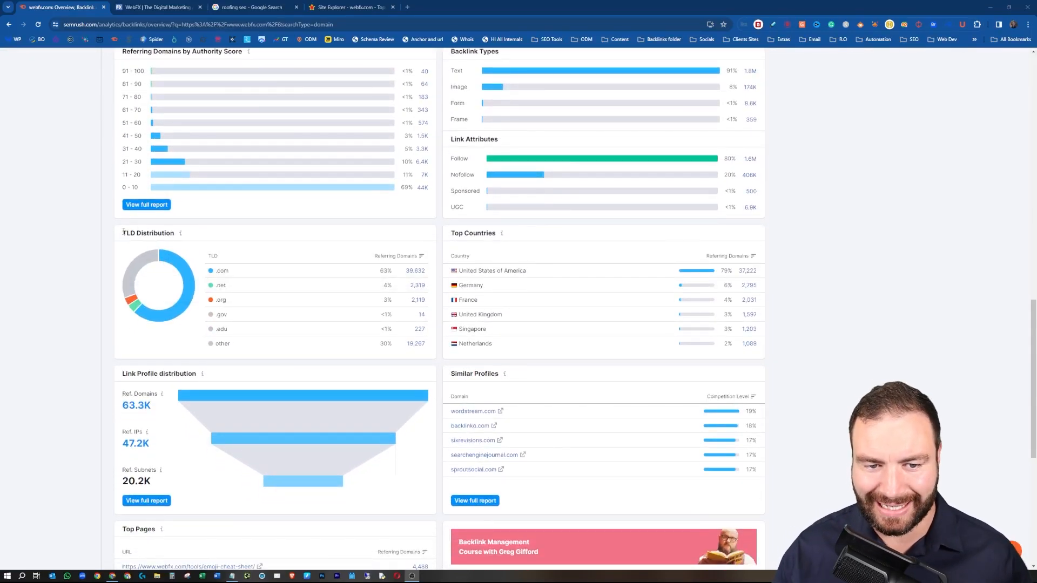
{"action": "mouse_move", "coordinate": [147, 204]}
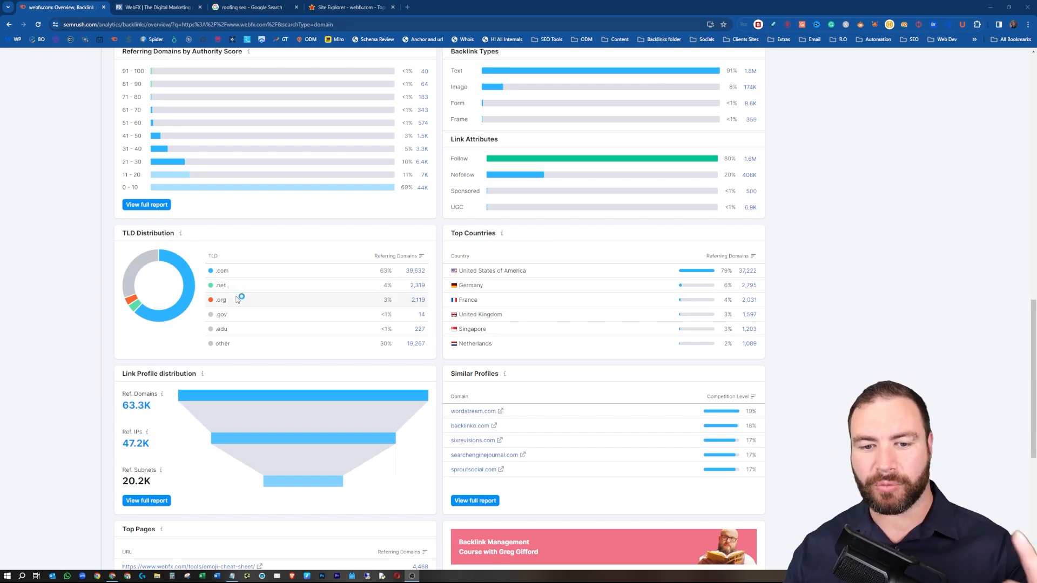
{"action": "mouse_move", "coordinate": [239, 328]}
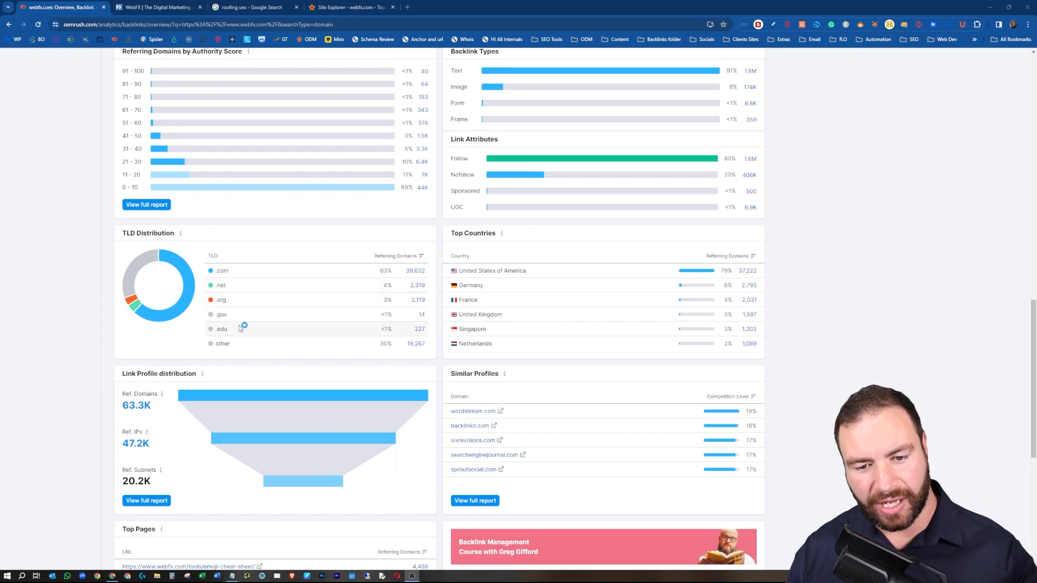
{"action": "mouse_move", "coordinate": [374, 331]}
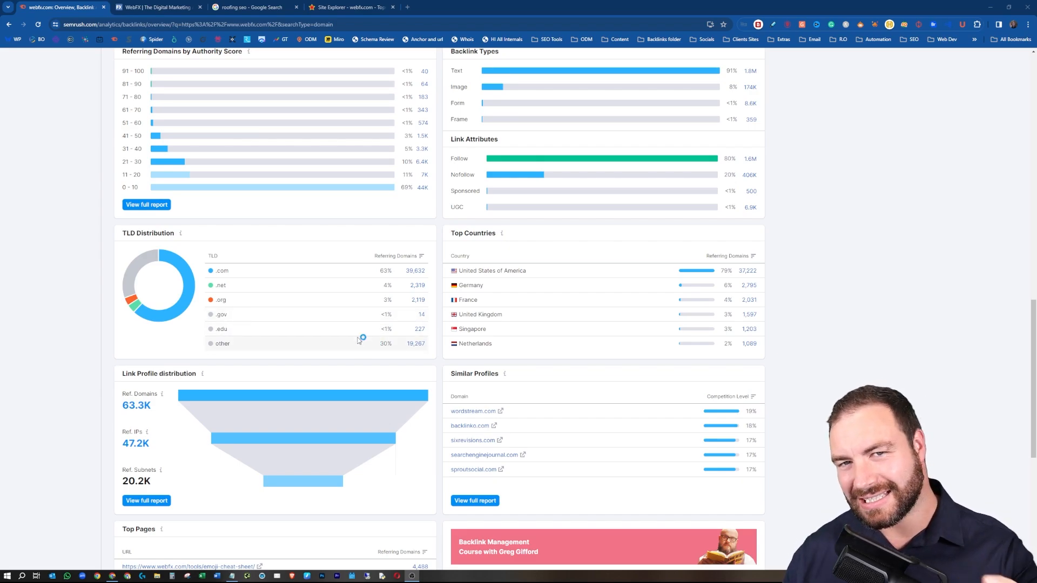
{"action": "mouse_move", "coordinate": [321, 252]}
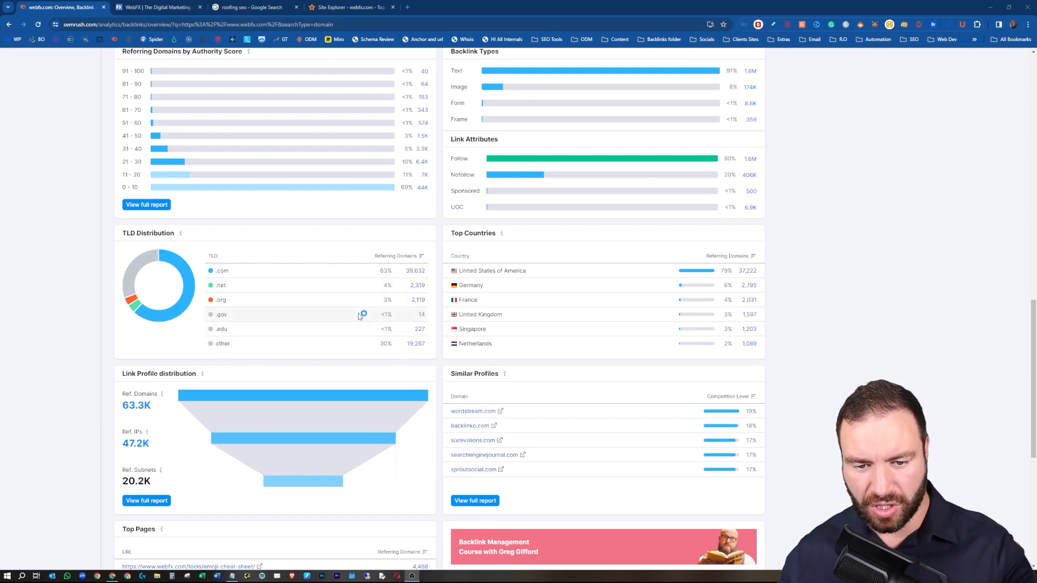
{"action": "mouse_move", "coordinate": [362, 330]}
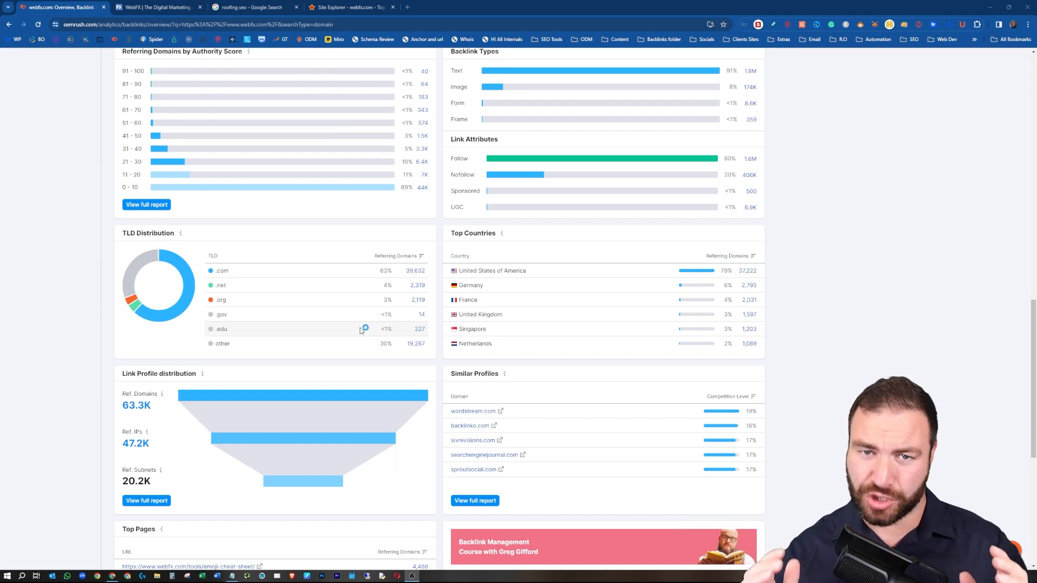
{"action": "scroll", "scroll_direction": "up", "scroll_amount": 3}
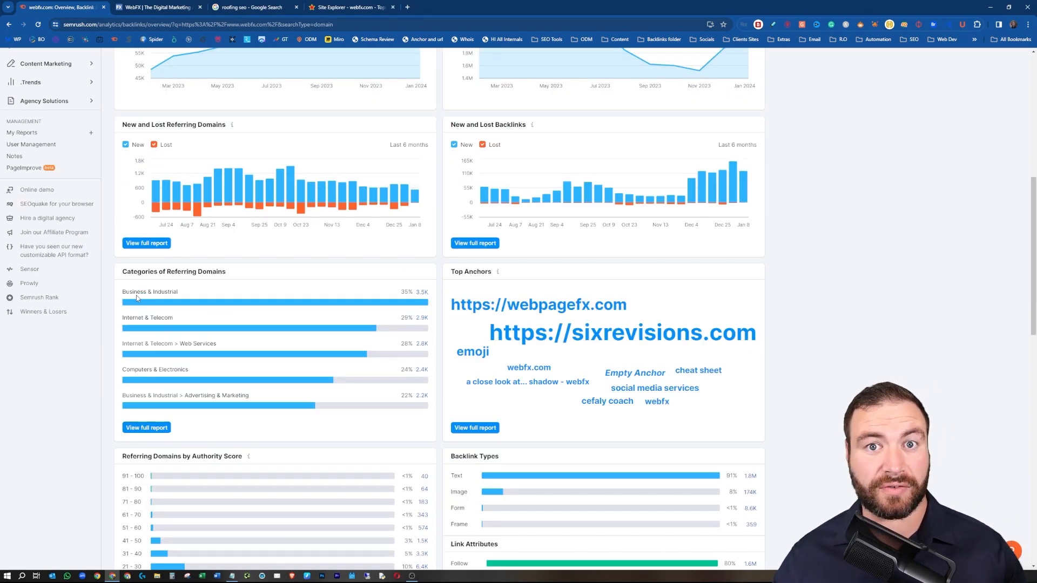